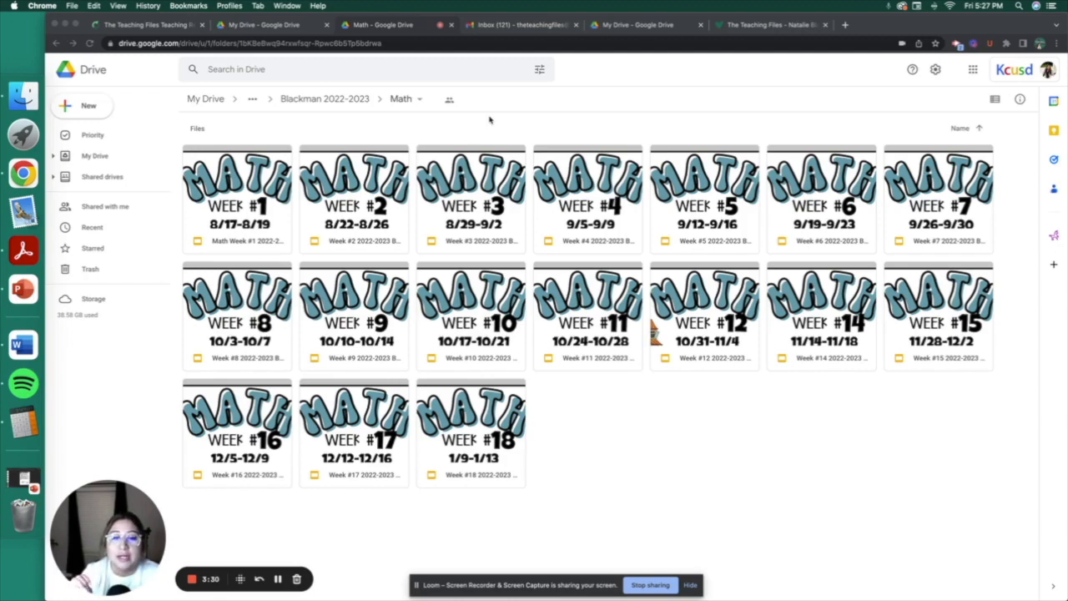
{"action": "mouse_move", "coordinate": [681, 214]}
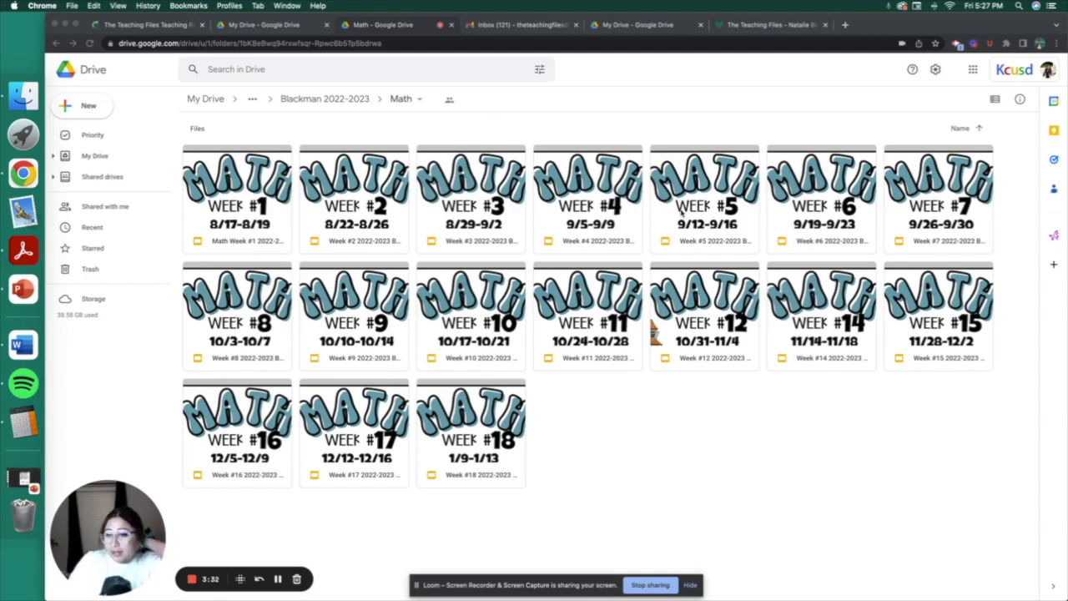
- Open the Week #10 deck from Drive and show its Wednesday 10/19 slide
{"action": "double_click", "coordinate": [470, 301]}
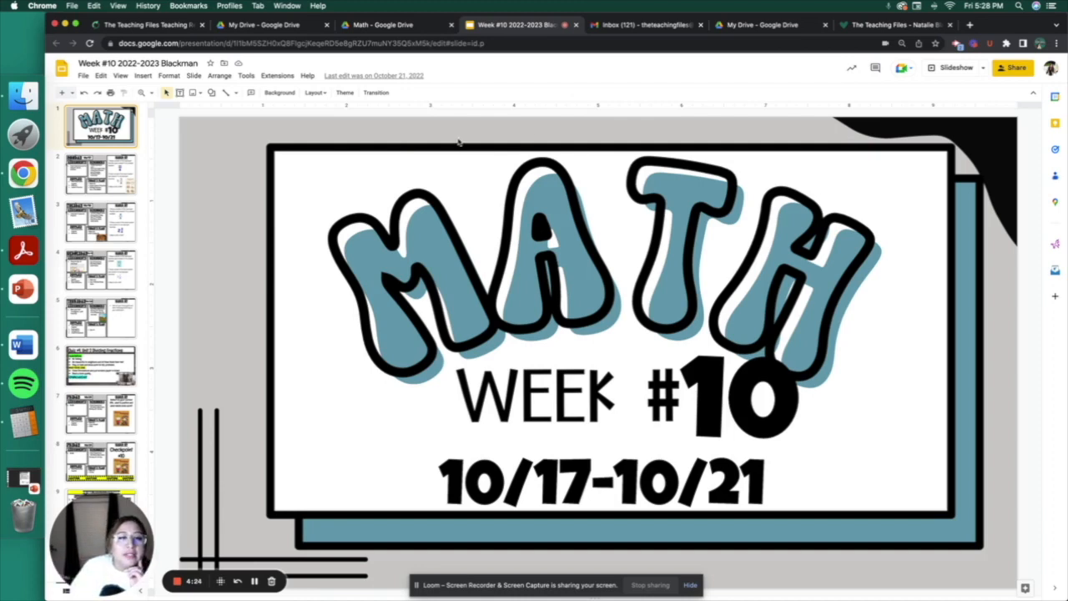
{"action": "mouse_move", "coordinate": [252, 122]}
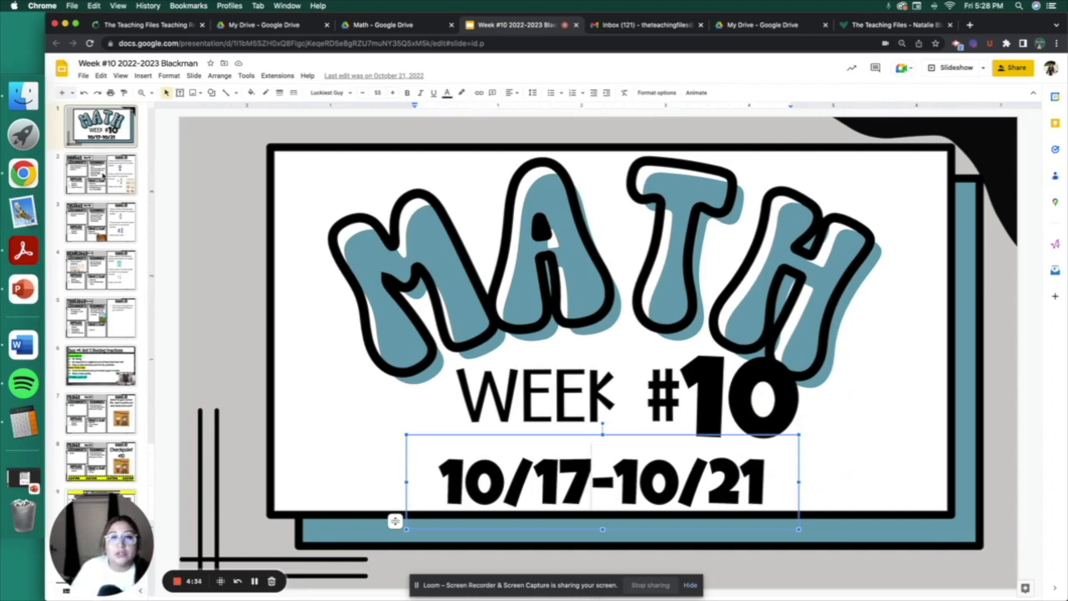
{"action": "left_click", "coordinate": [100, 174]}
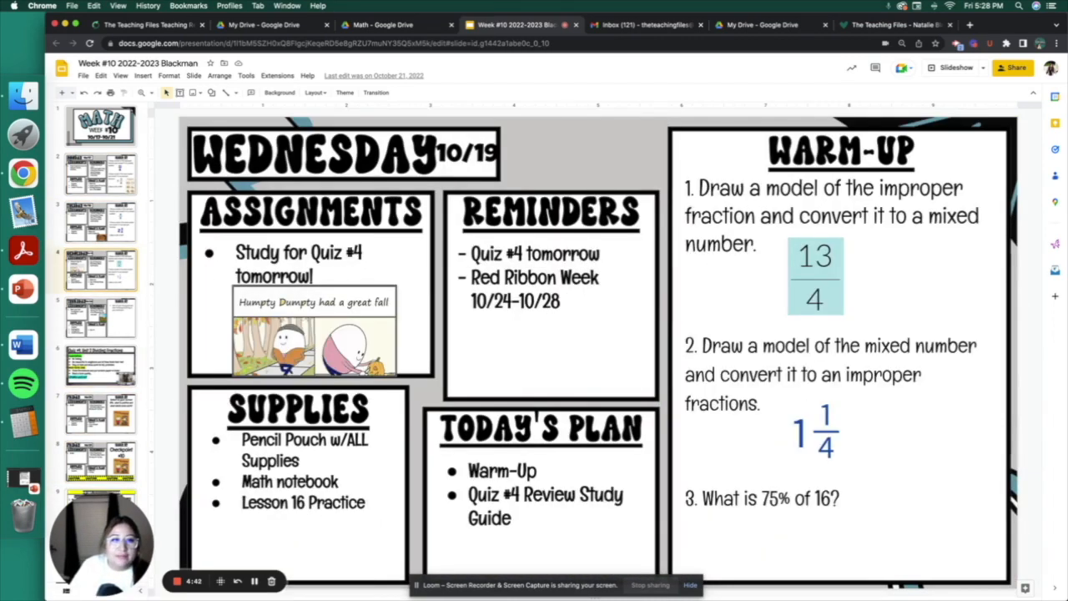
- View the Monday 10/17, Tuesday 10/18 and Thursday 10/20 slides in turn
{"action": "left_click", "coordinate": [101, 174]}
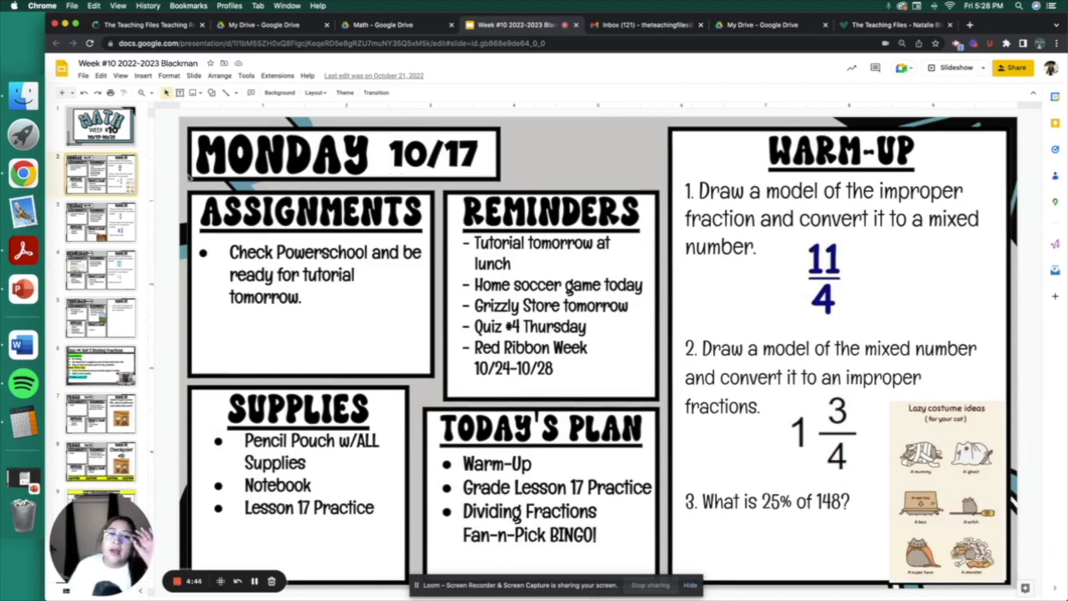
{"action": "mouse_move", "coordinate": [327, 232]}
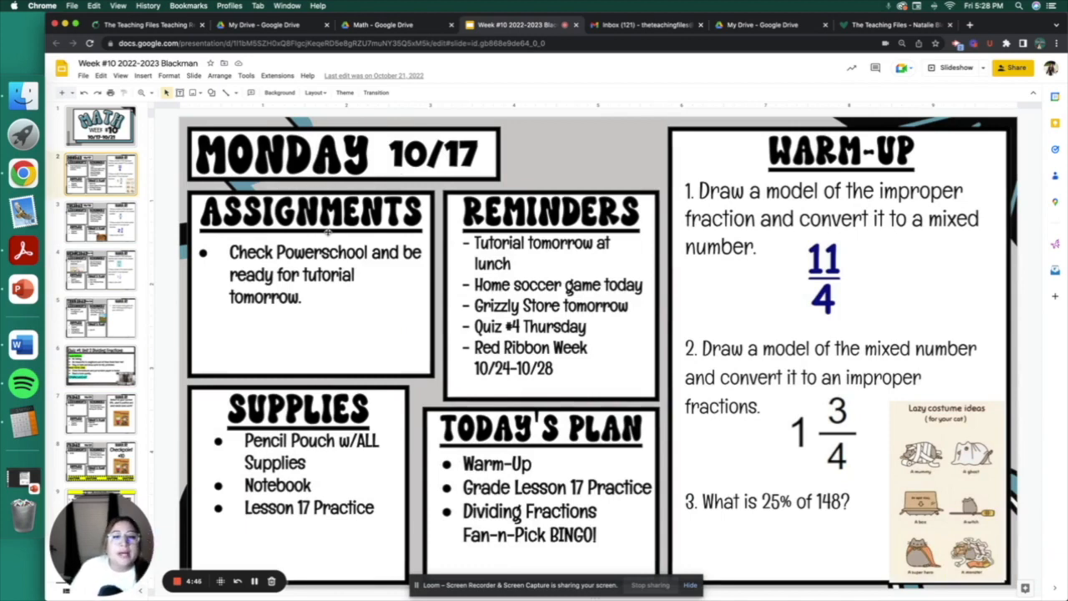
{"action": "mouse_move", "coordinate": [310, 215]}
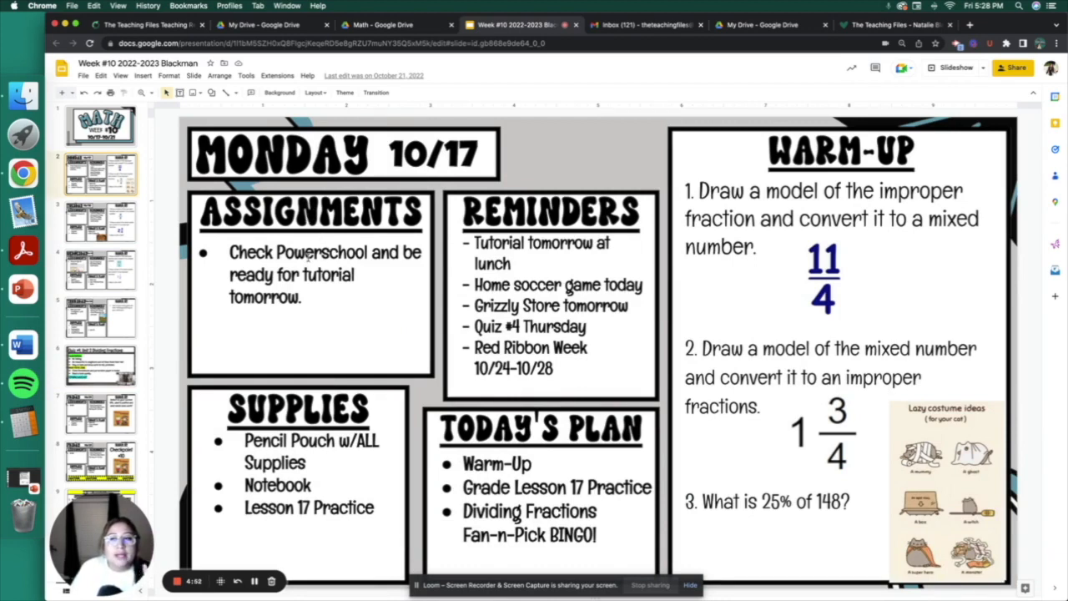
{"action": "mouse_move", "coordinate": [276, 237]}
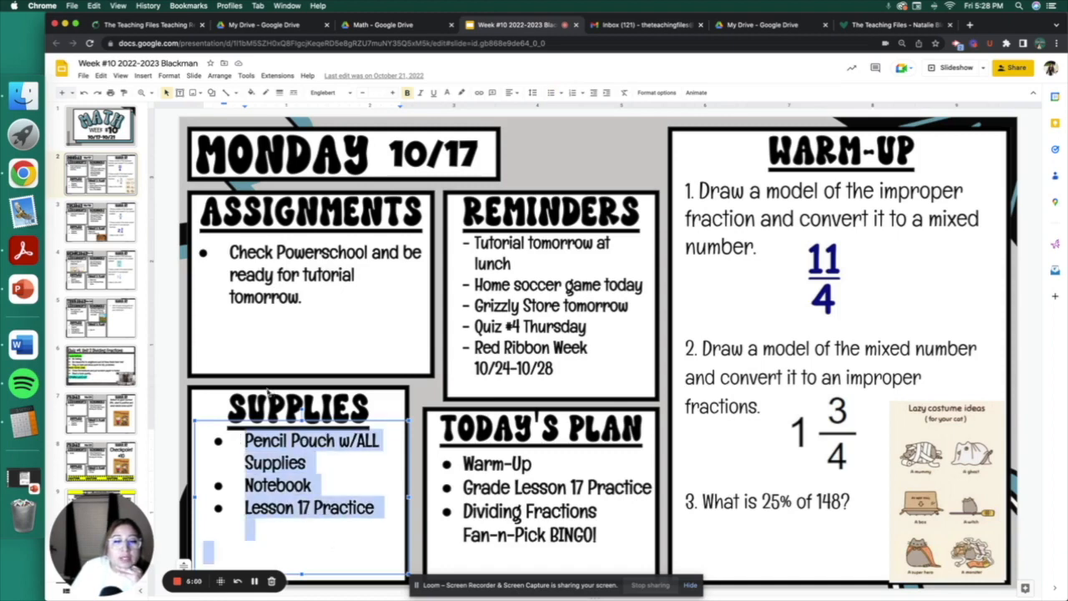
{"action": "left_click", "coordinate": [247, 447]}
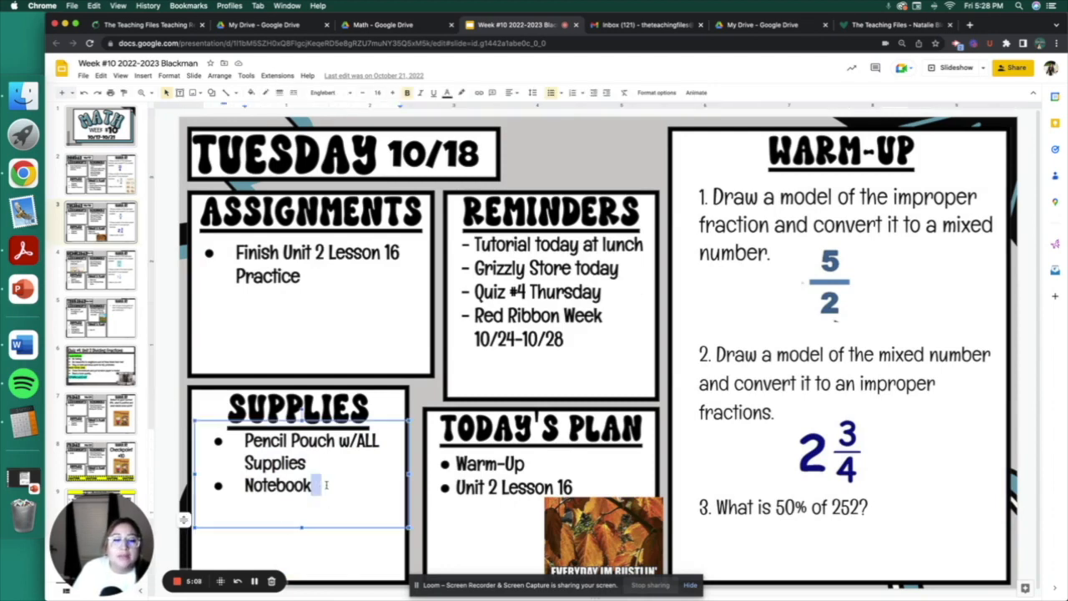
{"action": "left_click", "coordinate": [584, 338]}
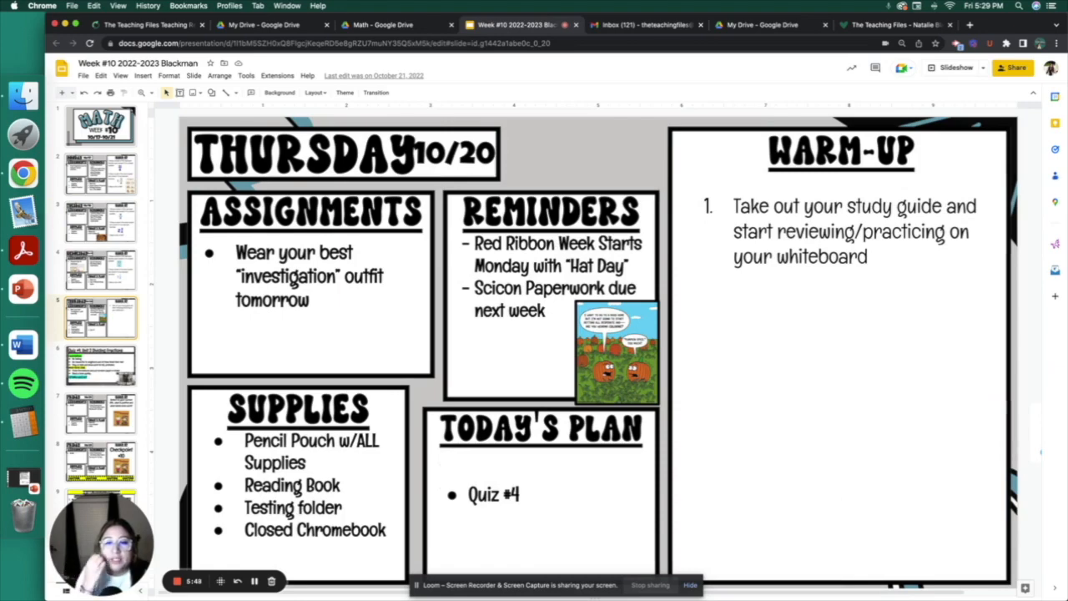
- Revisit the Tuesday 10/18 slide, then return to the Math folder in Drive
{"action": "left_click", "coordinate": [101, 220]}
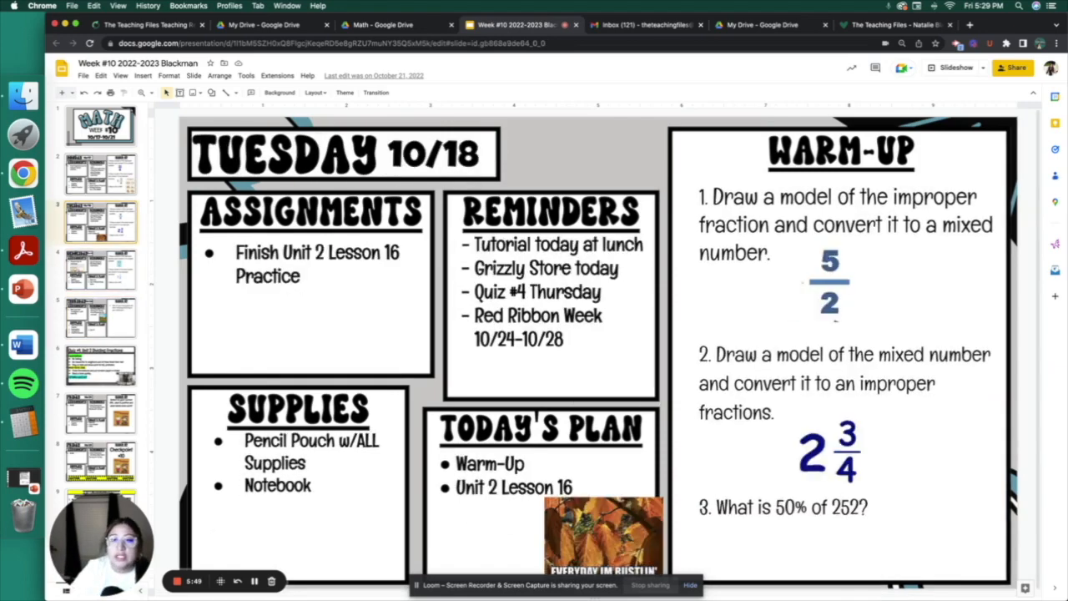
{"action": "left_click", "coordinate": [101, 172]}
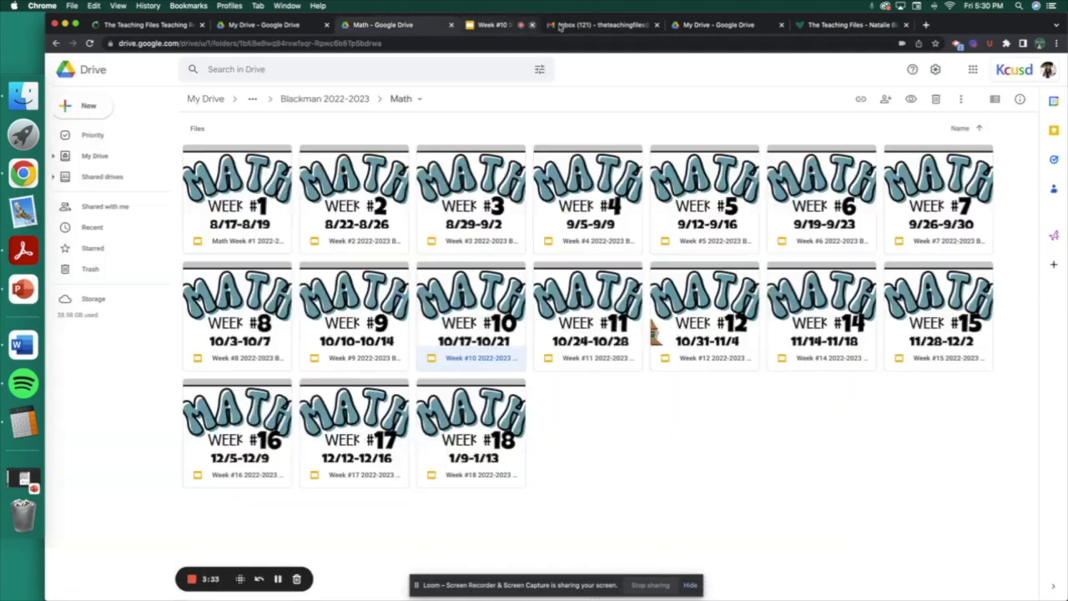
- Close the Week #10 deck and open the Week #11 deck for 10/24–10/28
{"action": "left_click", "coordinate": [587, 317]}
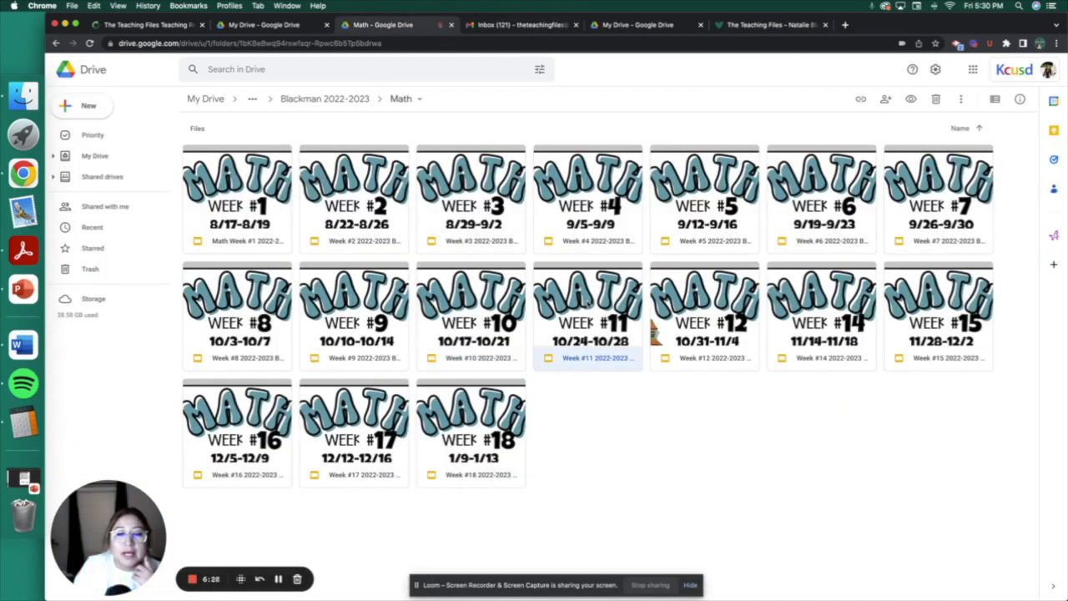
{"action": "double_click", "coordinate": [587, 300]}
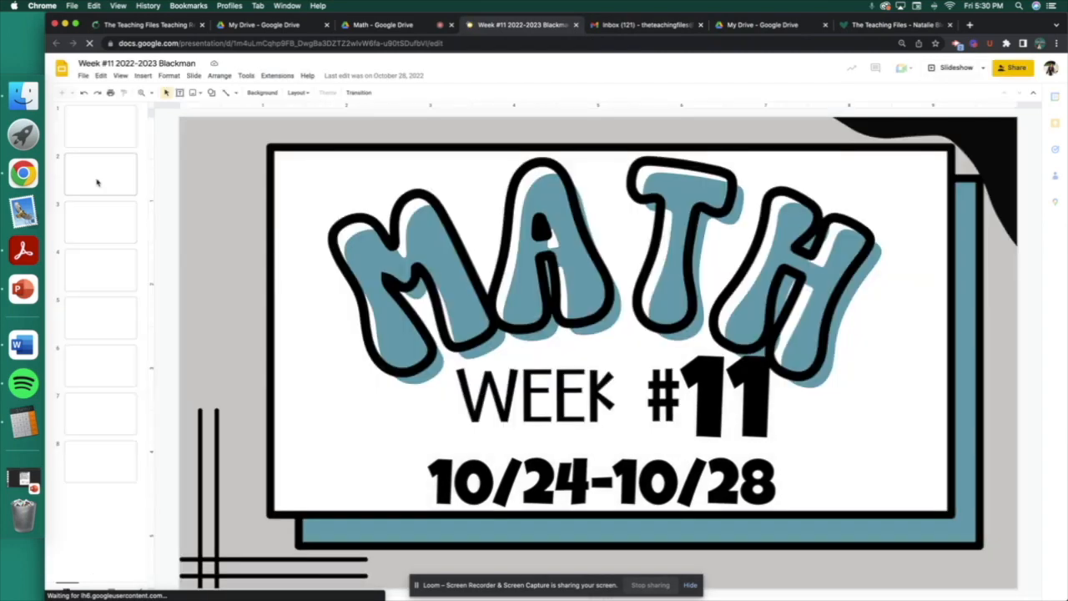
- Browse the Week #11 slides from 10/24 through Friday 10/28, then close the deck
{"action": "left_click", "coordinate": [100, 173]}
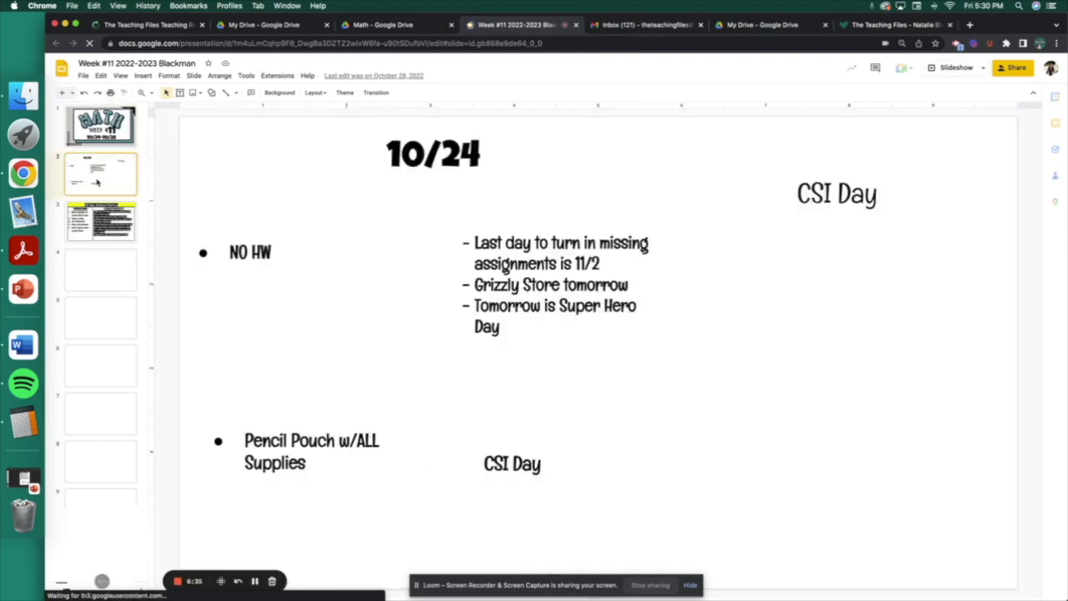
{"action": "left_click", "coordinate": [100, 268]}
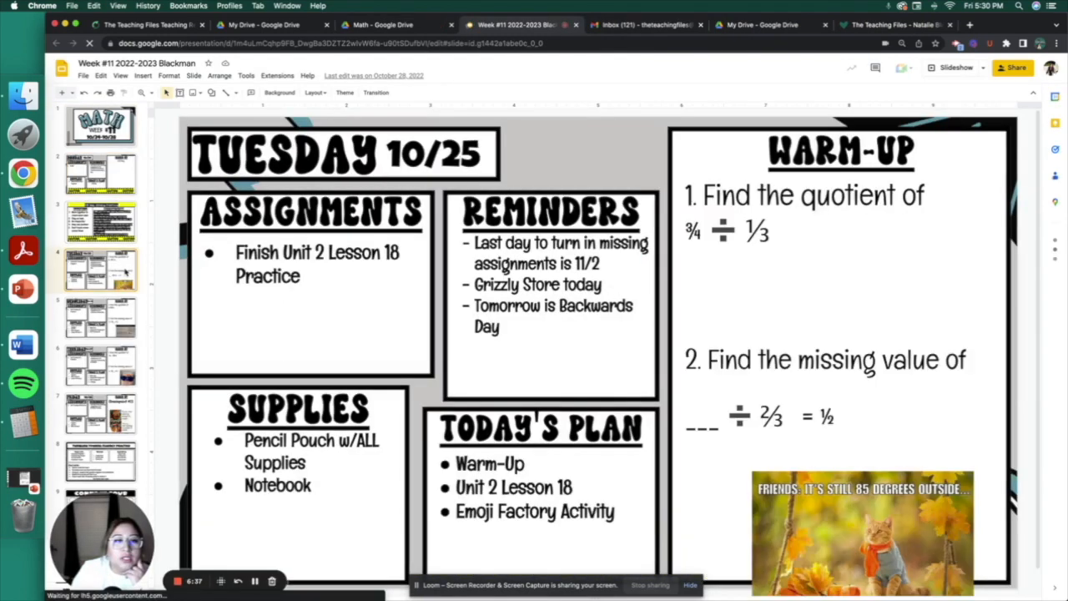
{"action": "mouse_move", "coordinate": [731, 246]}
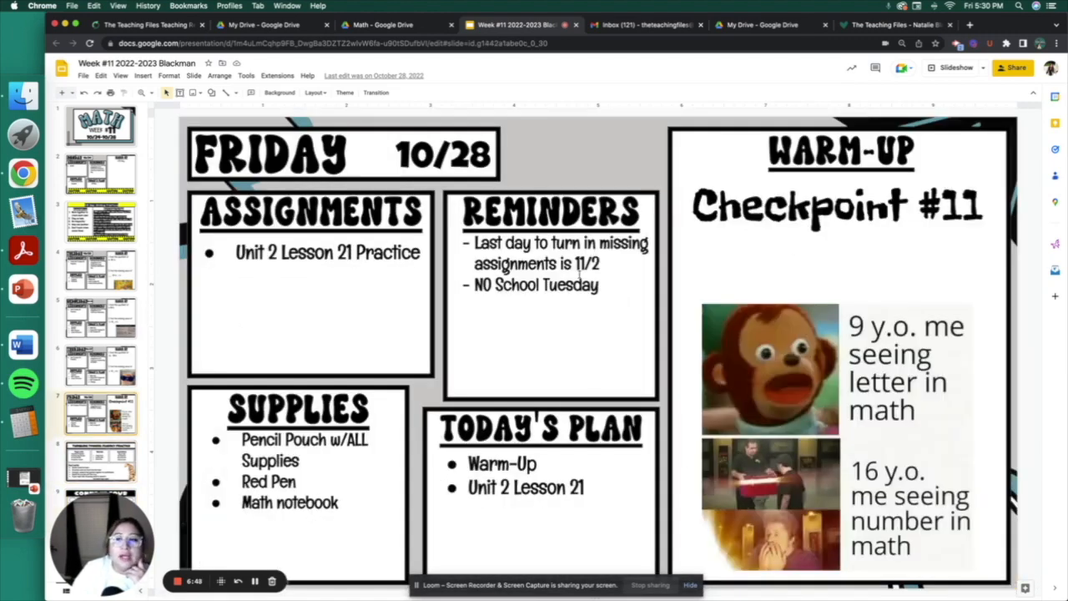
{"action": "left_click", "coordinate": [834, 206]}
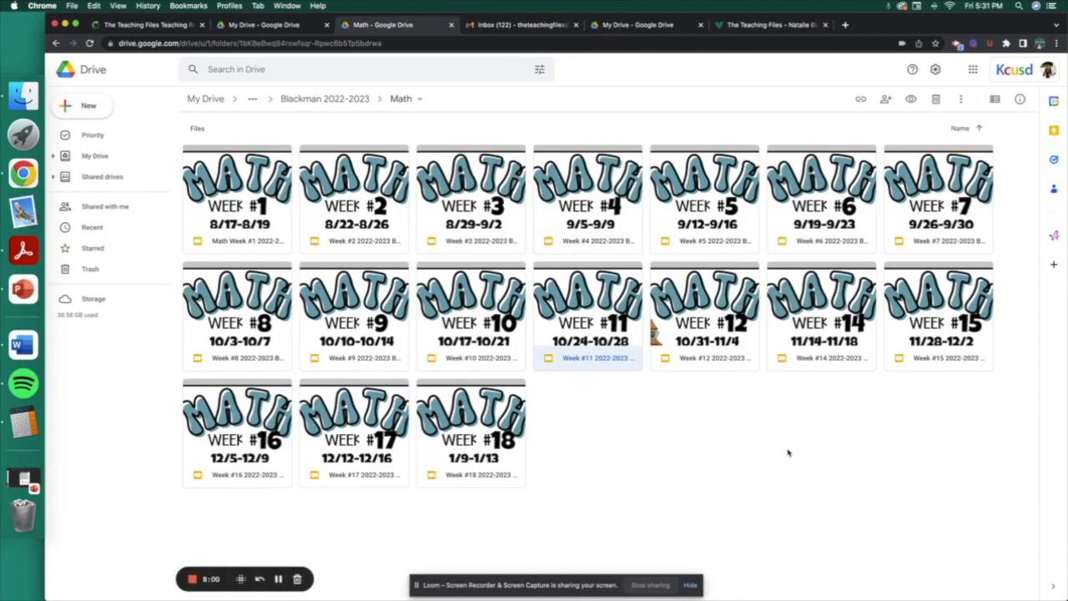
- Check the Week #1 deck's file options, then navigate toward the TpT Resources folder
{"action": "left_click", "coordinate": [704, 314]}
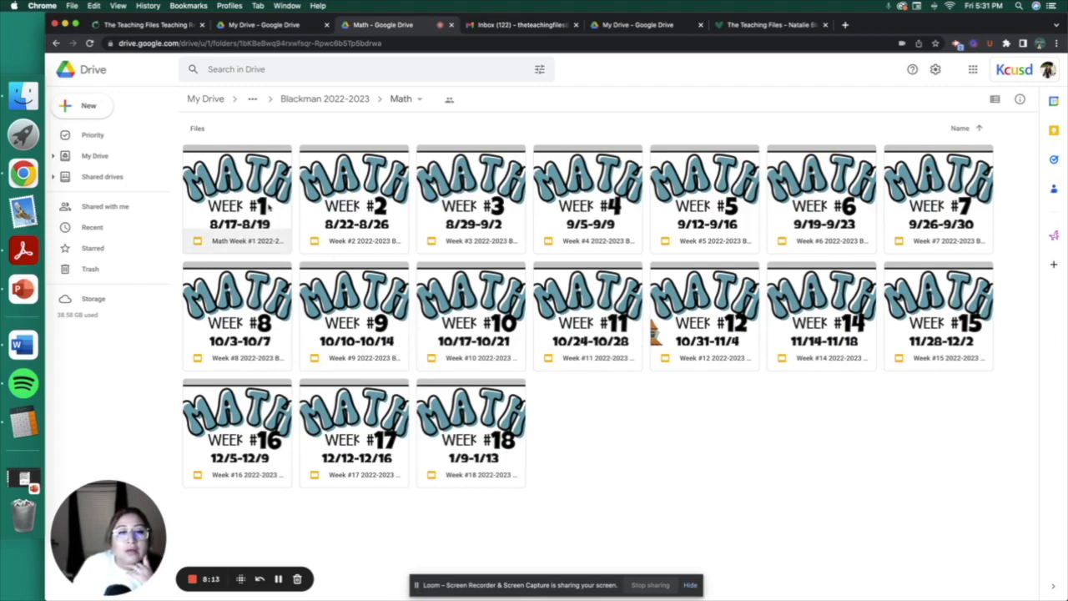
{"action": "right_click", "coordinate": [237, 200]}
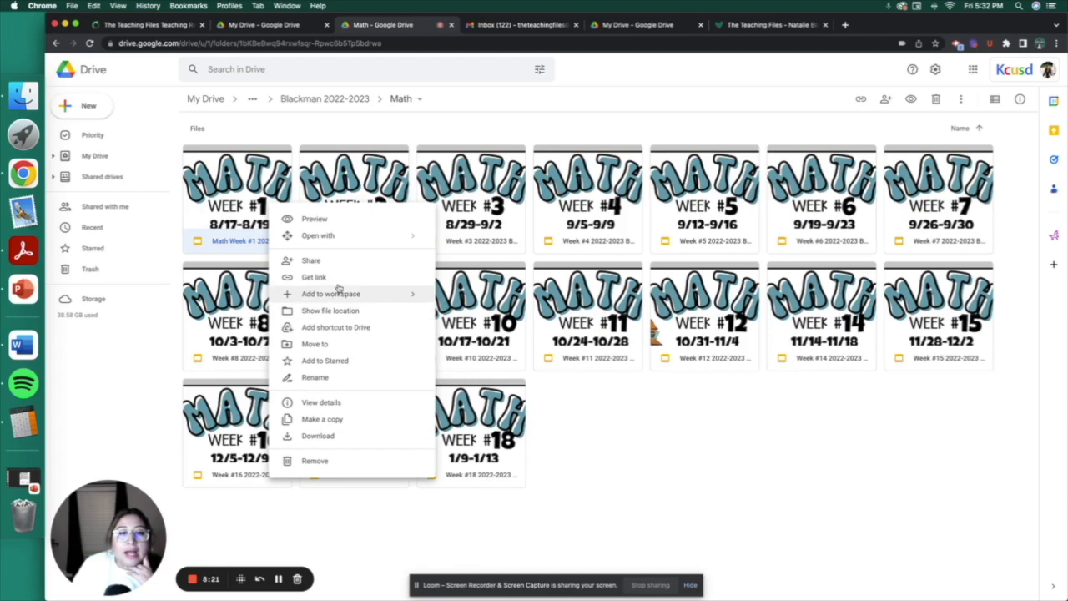
{"action": "left_click", "coordinate": [359, 184]}
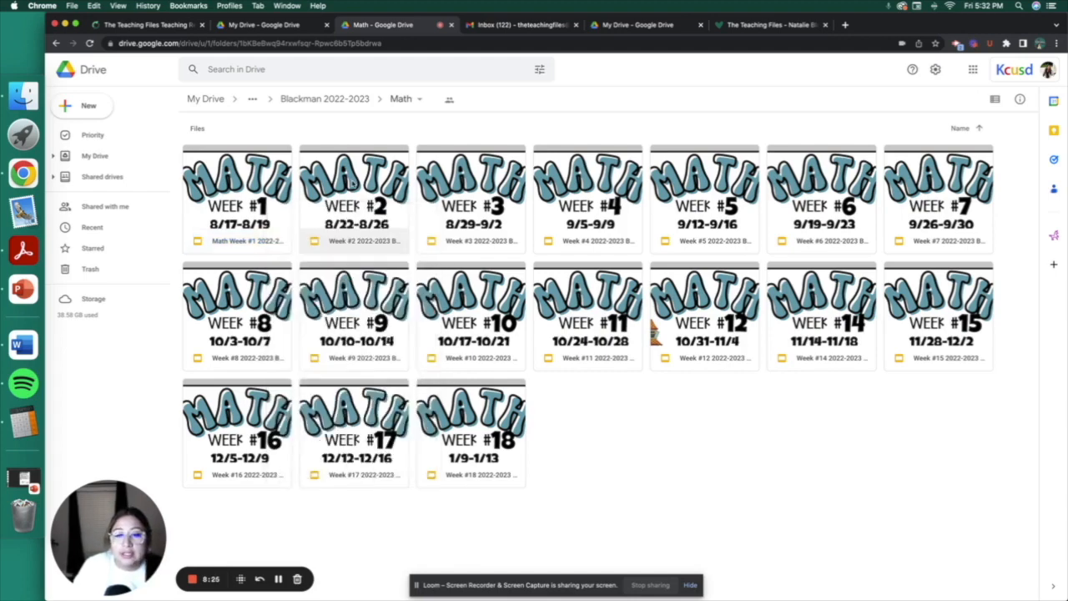
{"action": "left_click", "coordinate": [471, 426]}
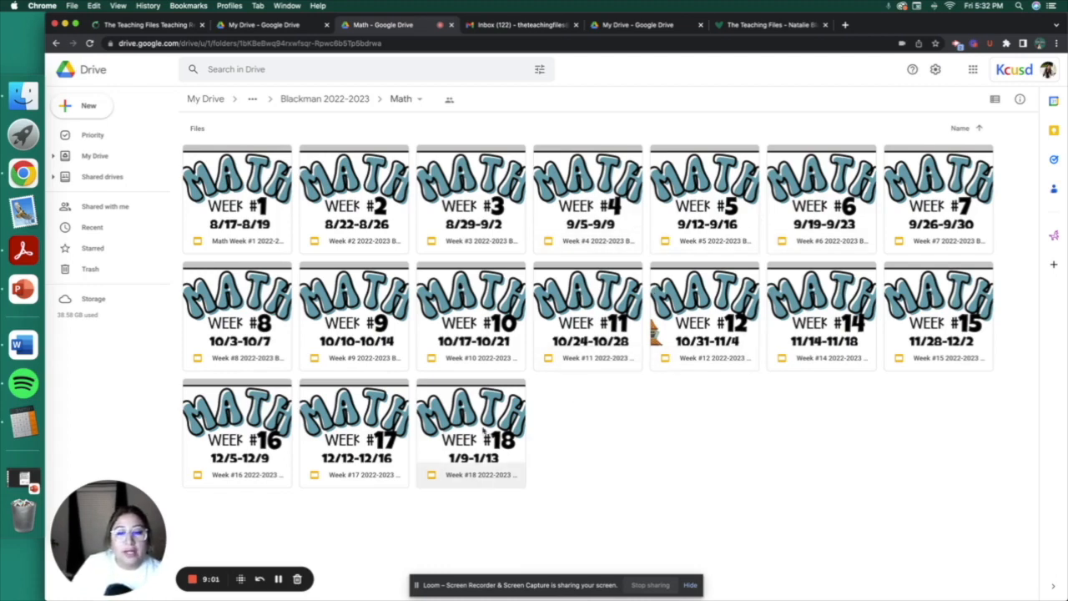
{"action": "mouse_move", "coordinate": [514, 450]}
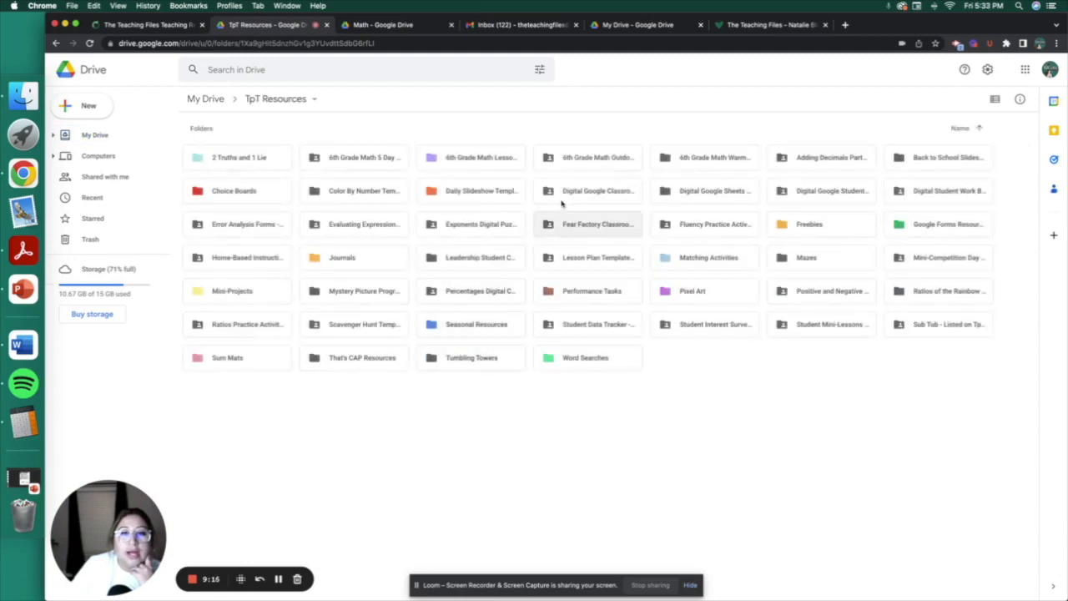
- Open a resource folder inside TpT Resources, reaching the Daily Warm-Up Week #1 deck
{"action": "double_click", "coordinate": [714, 157]}
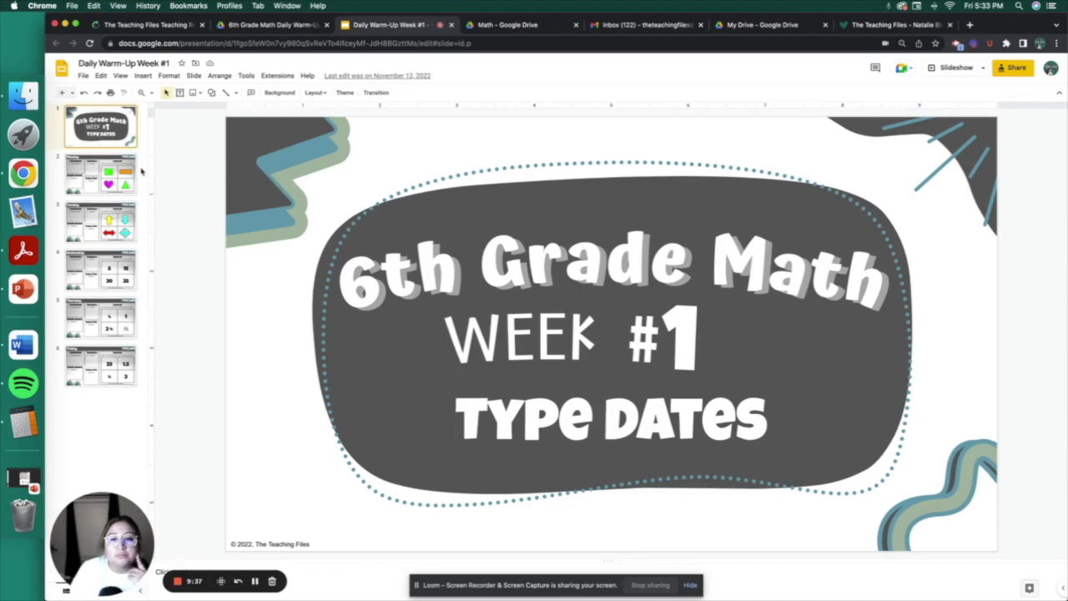
{"action": "mouse_move", "coordinate": [209, 187]}
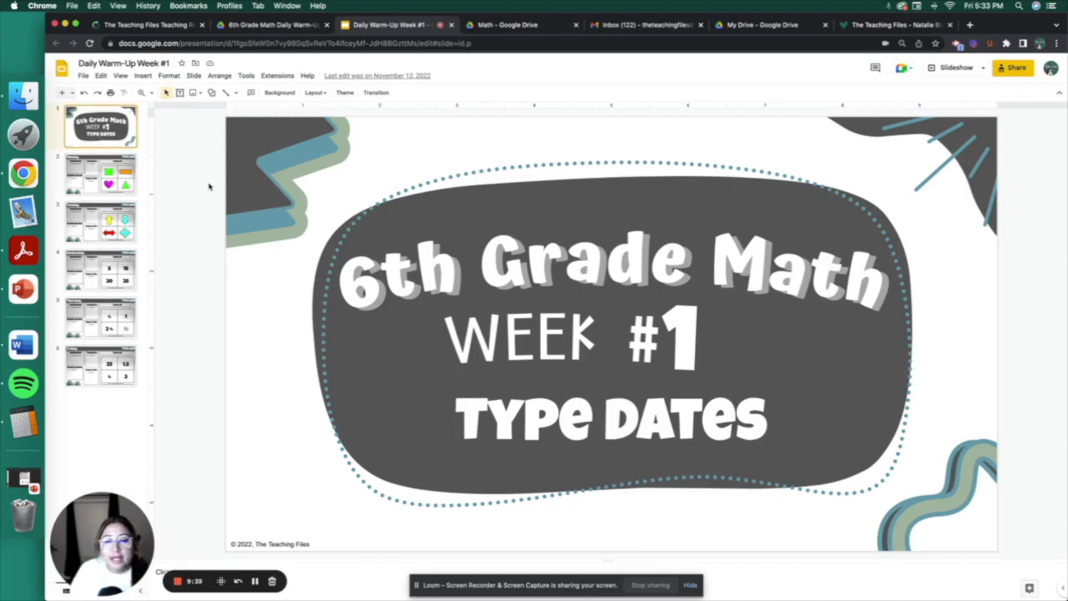
{"action": "mouse_move", "coordinate": [142, 178]}
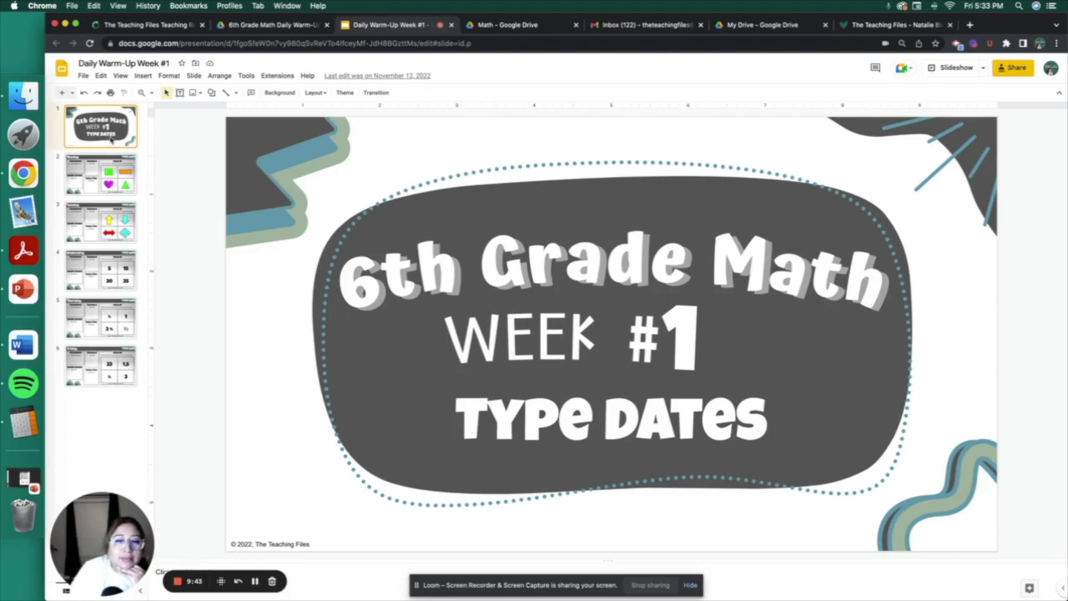
- View the Monday, Thursday and Friday warm-up slides, then switch to the TpT store tab
{"action": "left_click", "coordinate": [100, 174]}
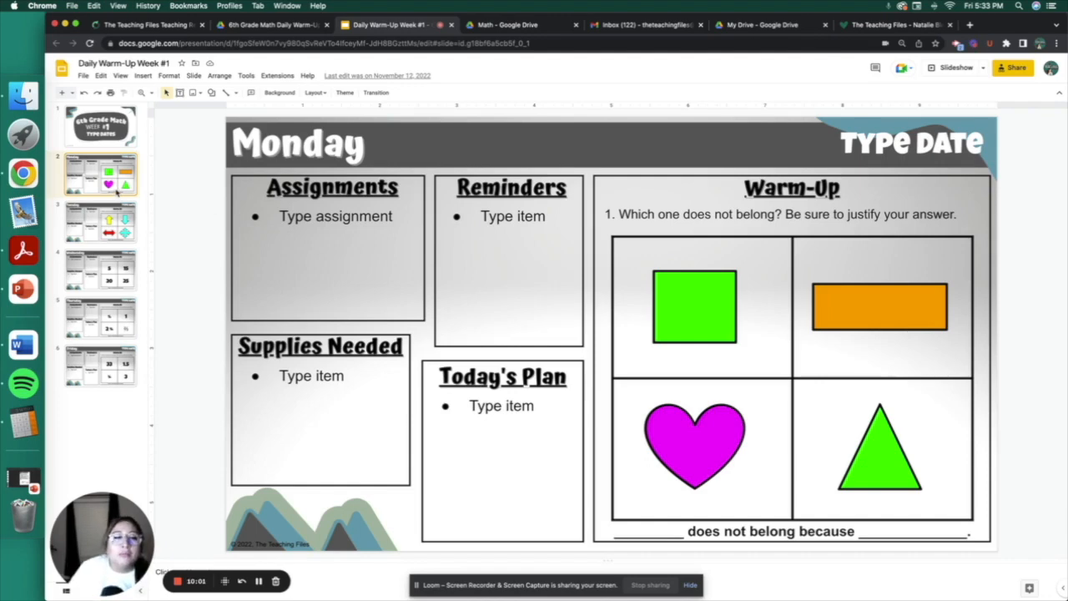
{"action": "left_click", "coordinate": [100, 316]}
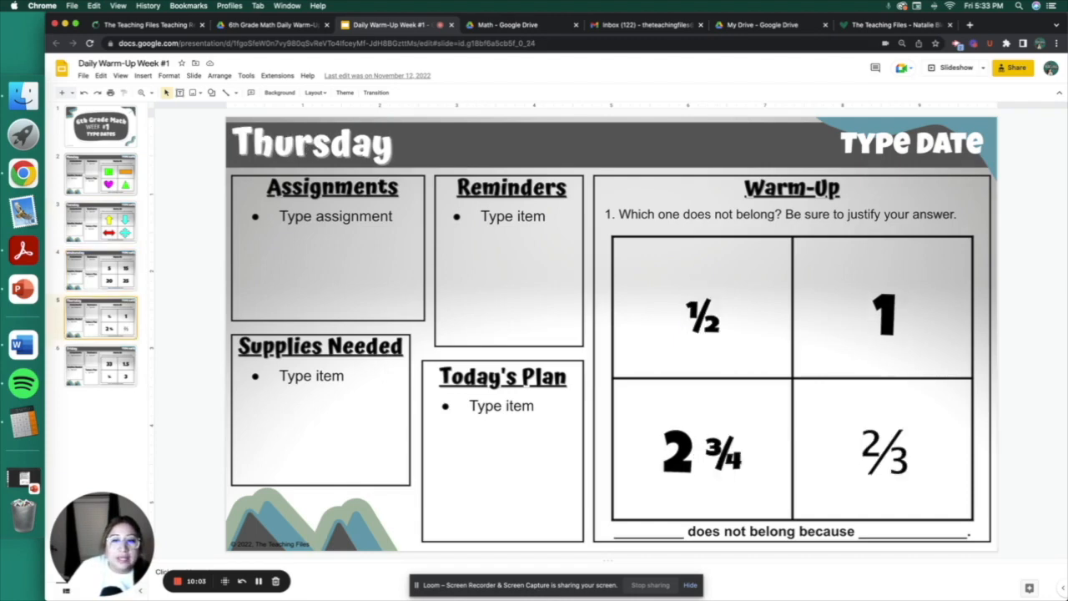
{"action": "left_click", "coordinate": [100, 365]}
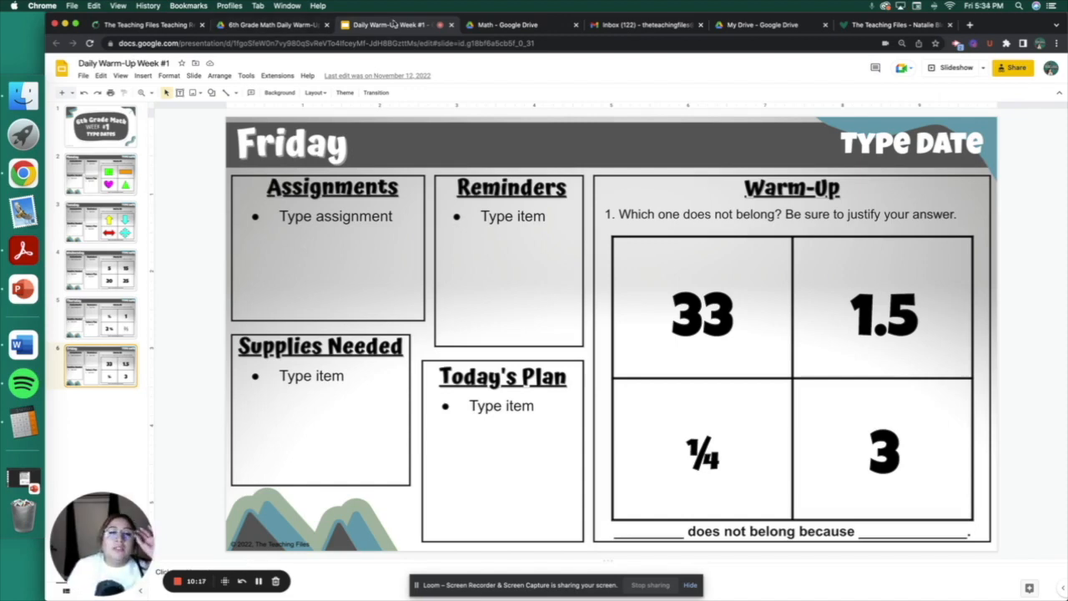
{"action": "left_click", "coordinate": [270, 25]}
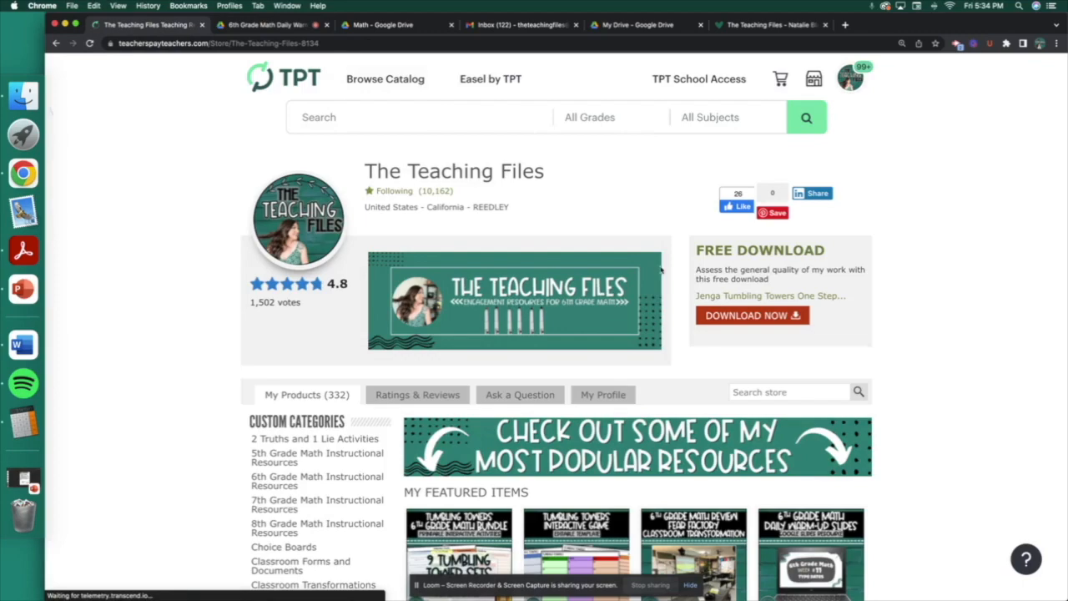
{"action": "scroll", "scroll_direction": "down", "scroll_amount": 3}
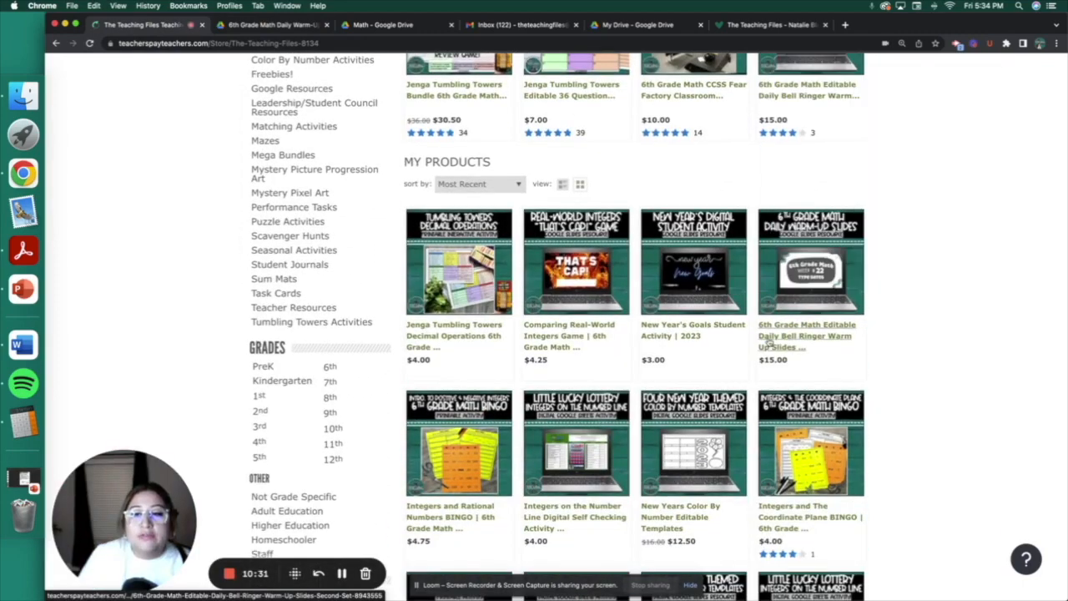
{"action": "scroll", "scroll_direction": "up", "scroll_amount": 3}
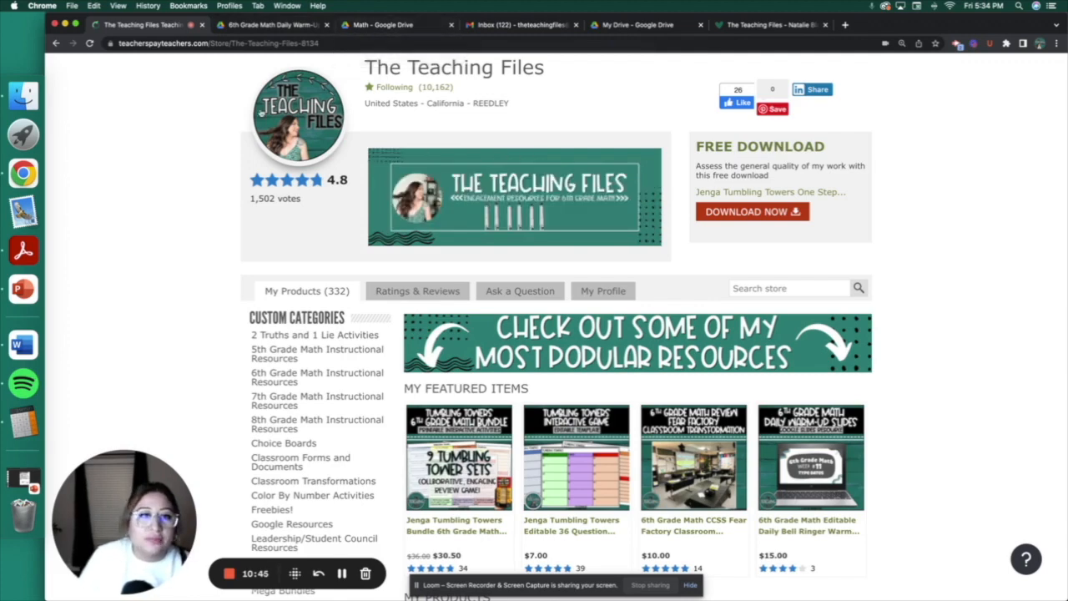
{"action": "scroll", "scroll_direction": "down", "scroll_amount": 3}
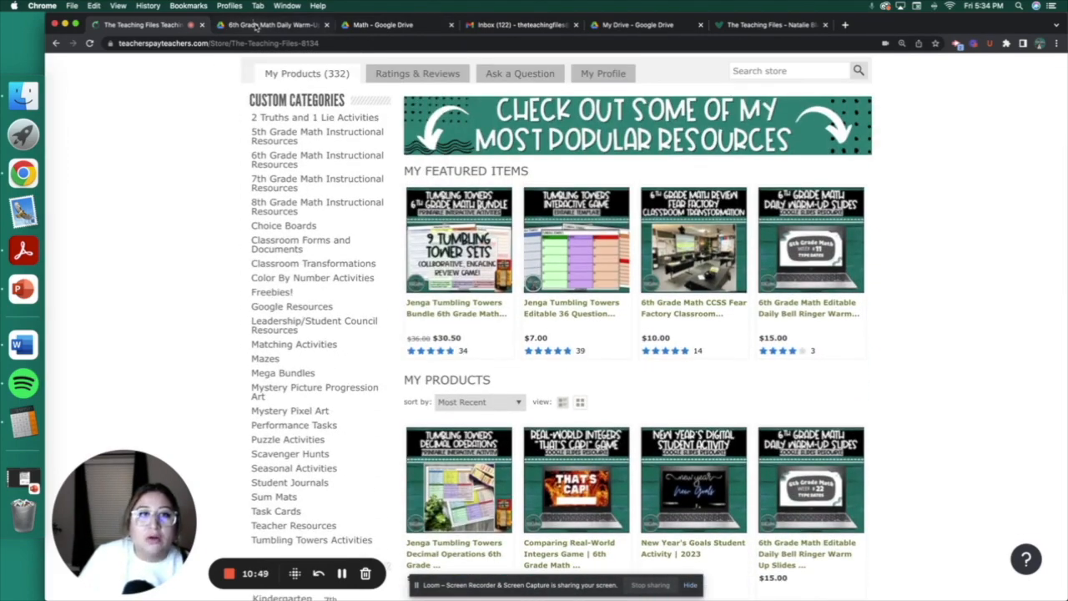
{"action": "mouse_move", "coordinate": [270, 25]}
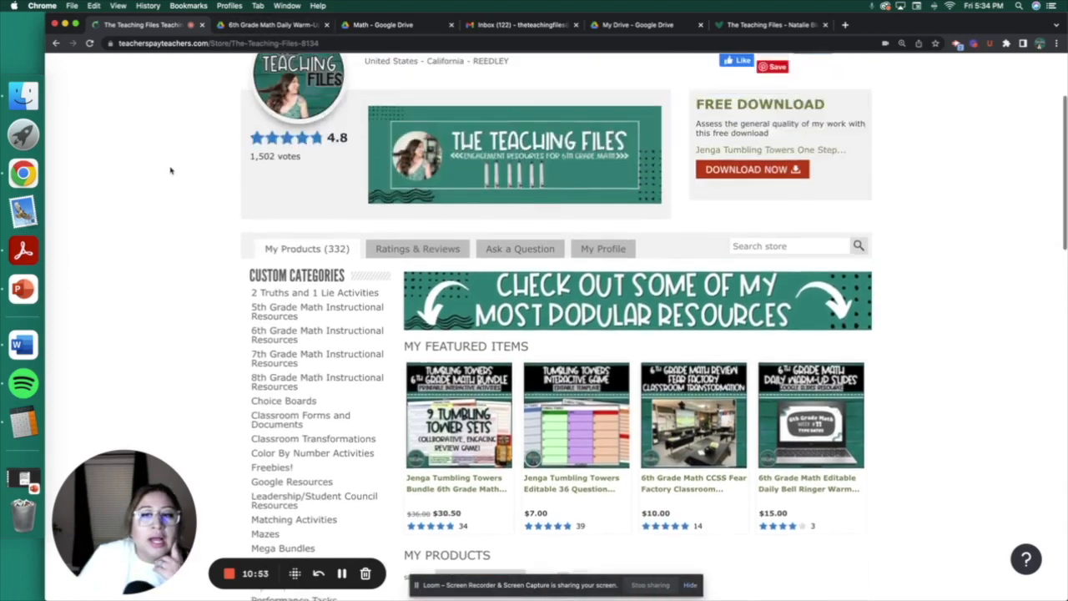
{"action": "scroll", "scroll_direction": "down", "scroll_amount": 3}
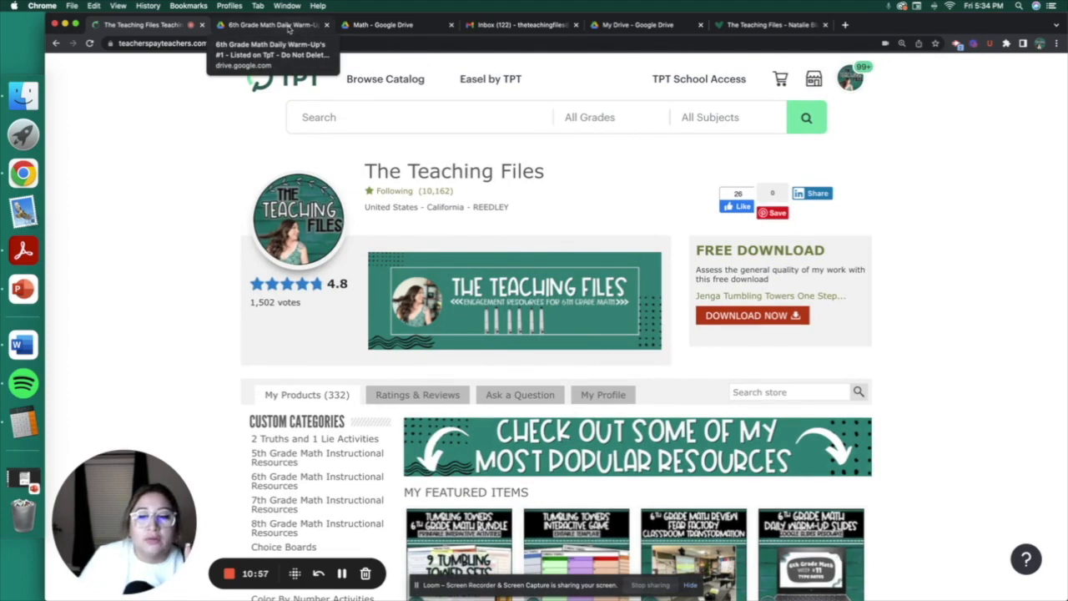
- Return to the warm-up decks folder and show the Week #8 deck's Monday slide
{"action": "left_click", "coordinate": [267, 25]}
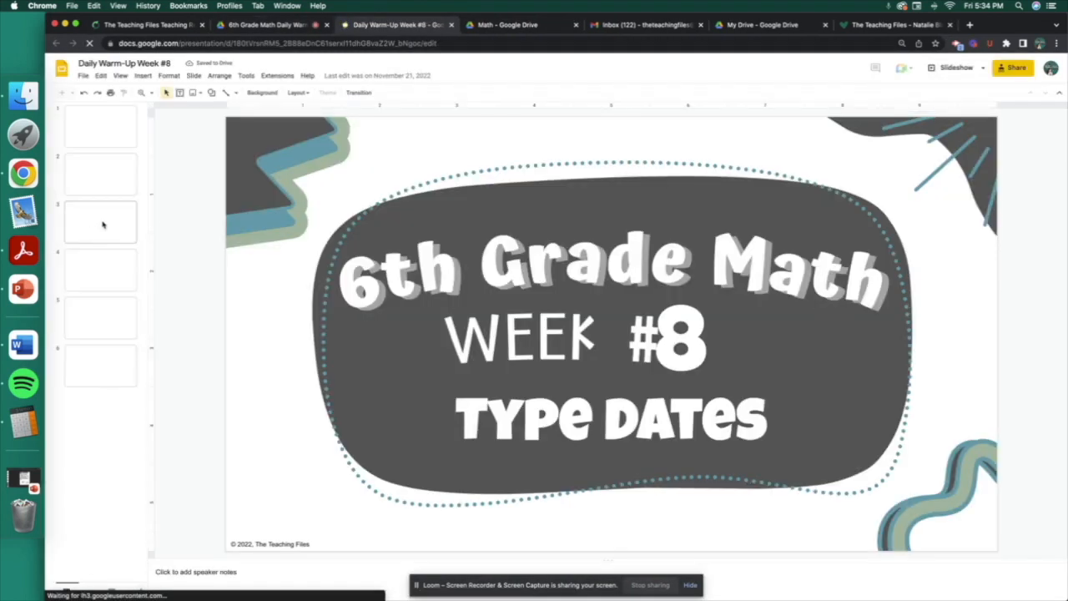
{"action": "mouse_move", "coordinate": [103, 181]}
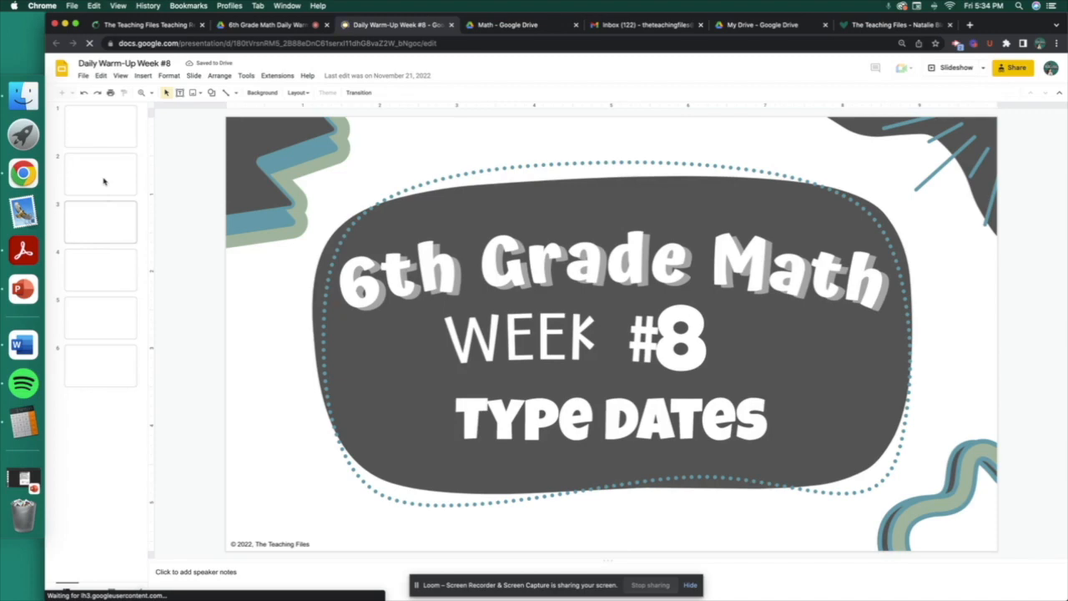
{"action": "left_click", "coordinate": [100, 174]}
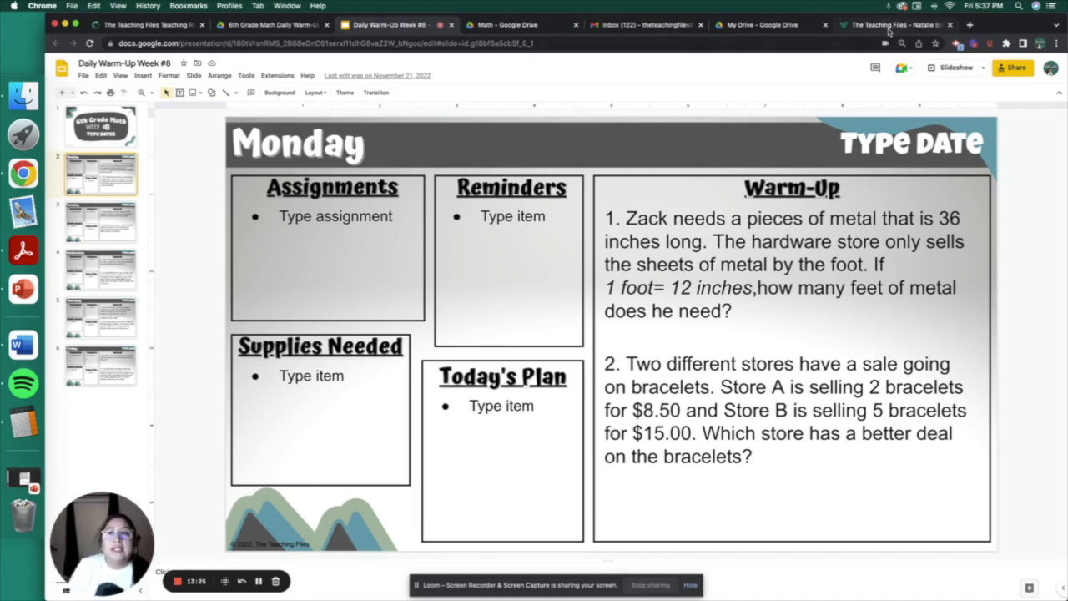
- Scroll The Teaching Files TPT store page, then switch to the teacher's blog site
{"action": "left_click", "coordinate": [892, 25]}
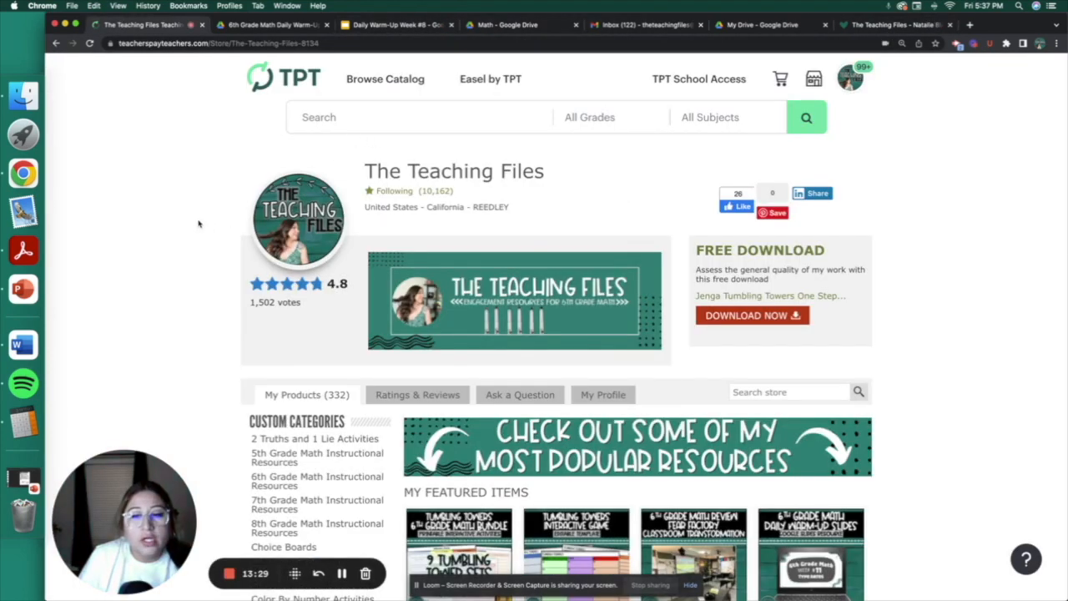
{"action": "scroll", "scroll_direction": "down", "scroll_amount": 3}
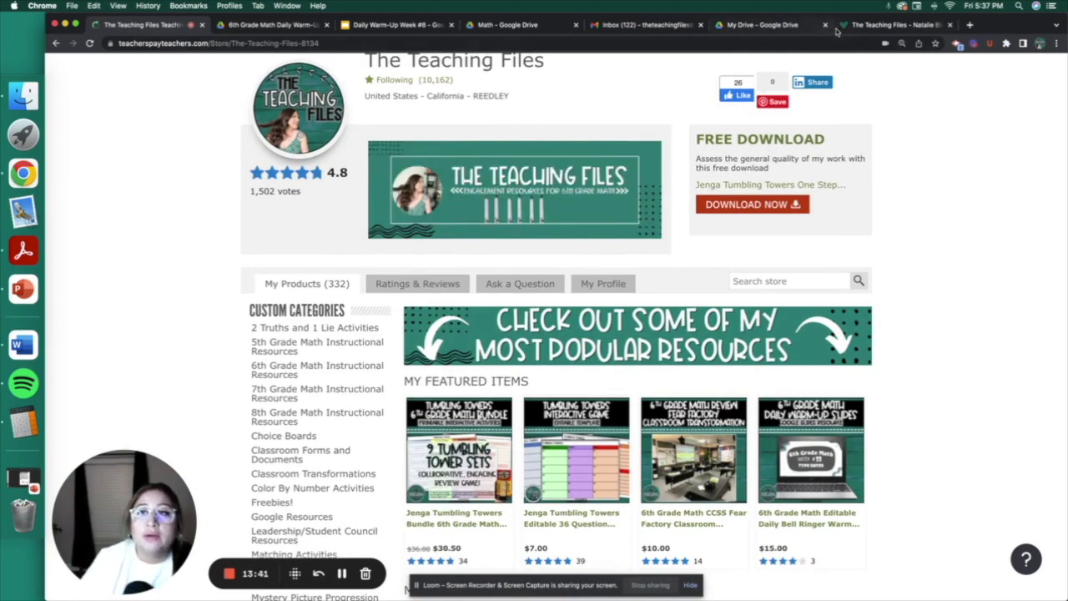
{"action": "left_click", "coordinate": [898, 25]}
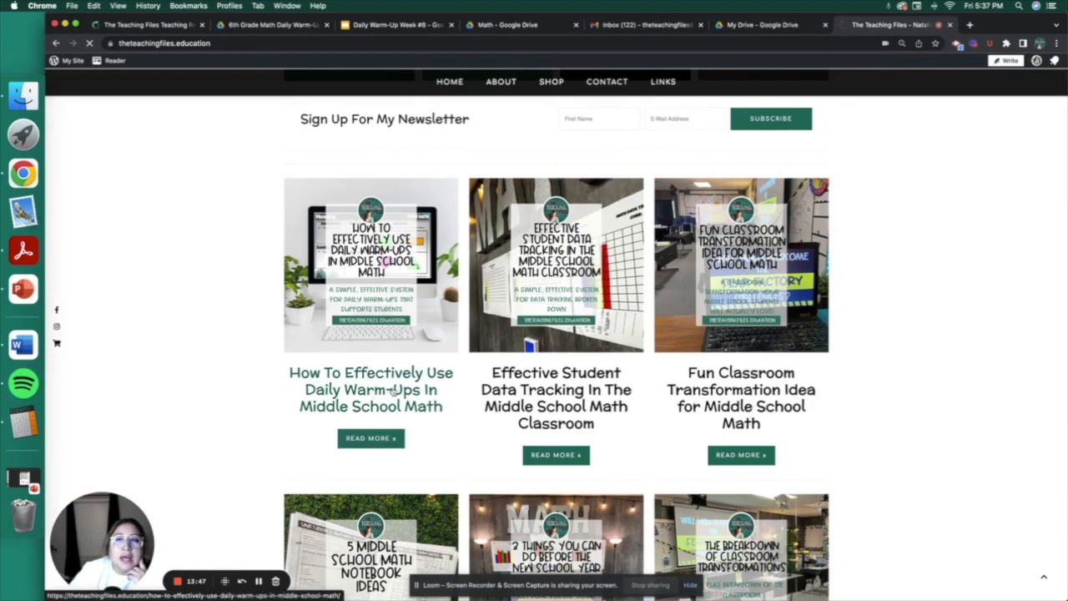
- Open the daily warm-ups blog post and scroll through the article to its ending and related posts
{"action": "left_click", "coordinate": [370, 389]}
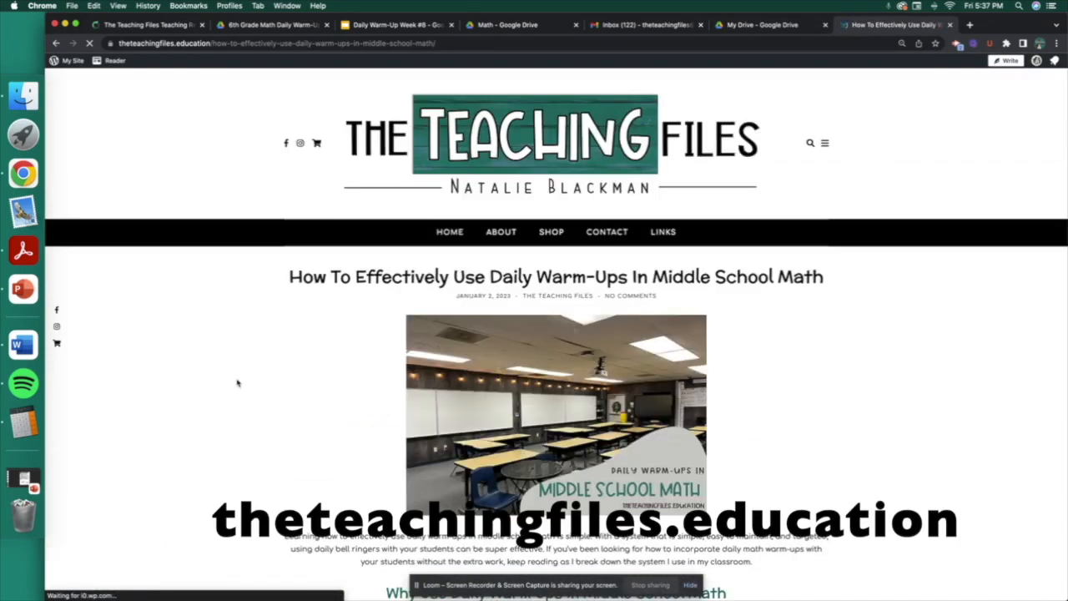
{"action": "scroll", "scroll_direction": "down", "scroll_amount": 3}
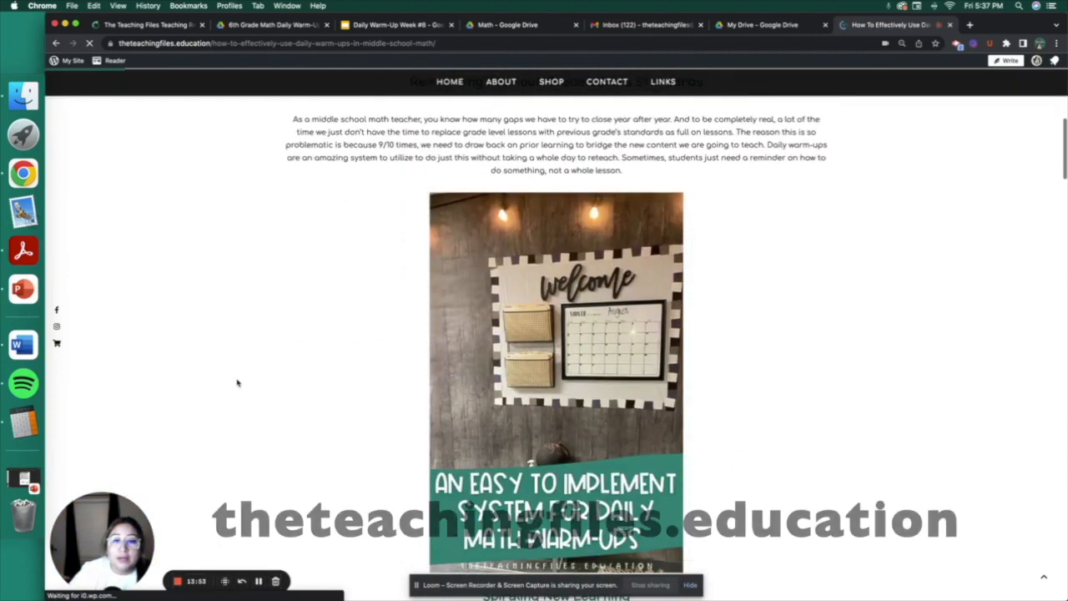
{"action": "scroll", "scroll_direction": "down", "scroll_amount": 3}
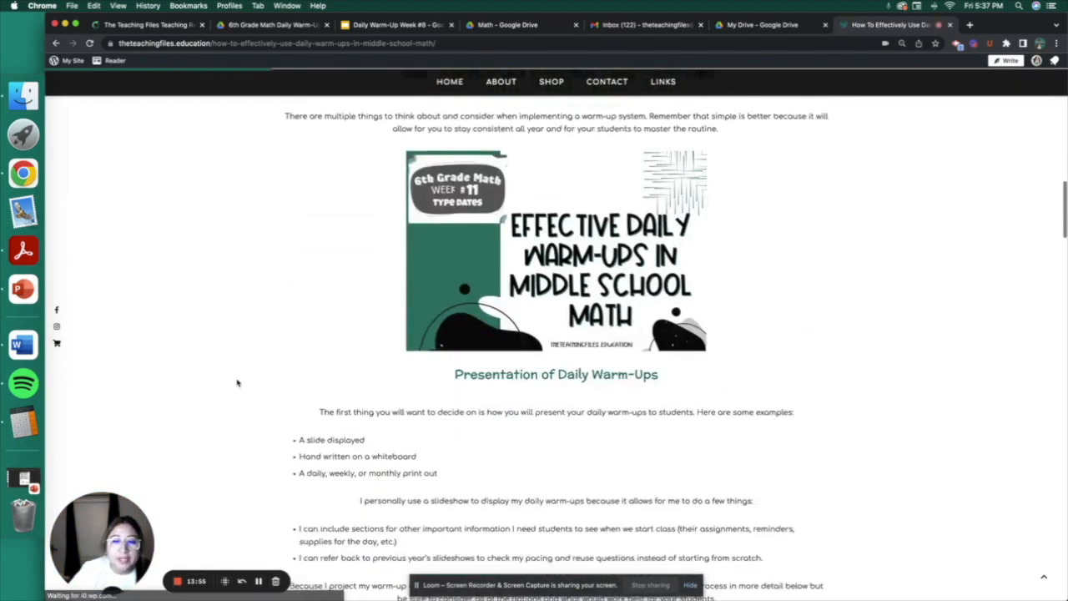
{"action": "scroll", "scroll_direction": "down", "scroll_amount": 3}
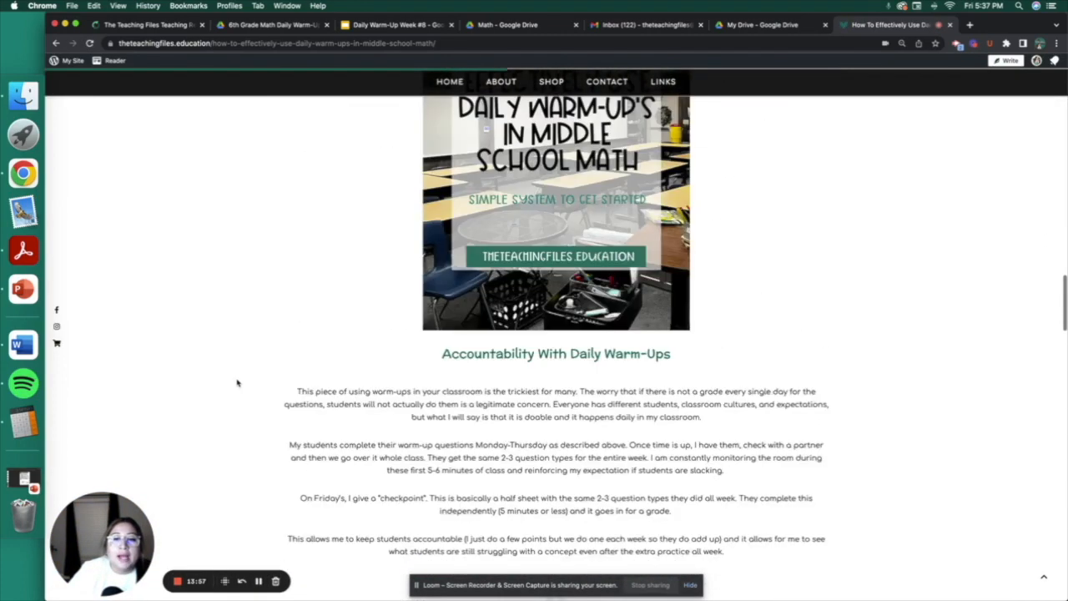
{"action": "scroll", "scroll_direction": "down", "scroll_amount": 3}
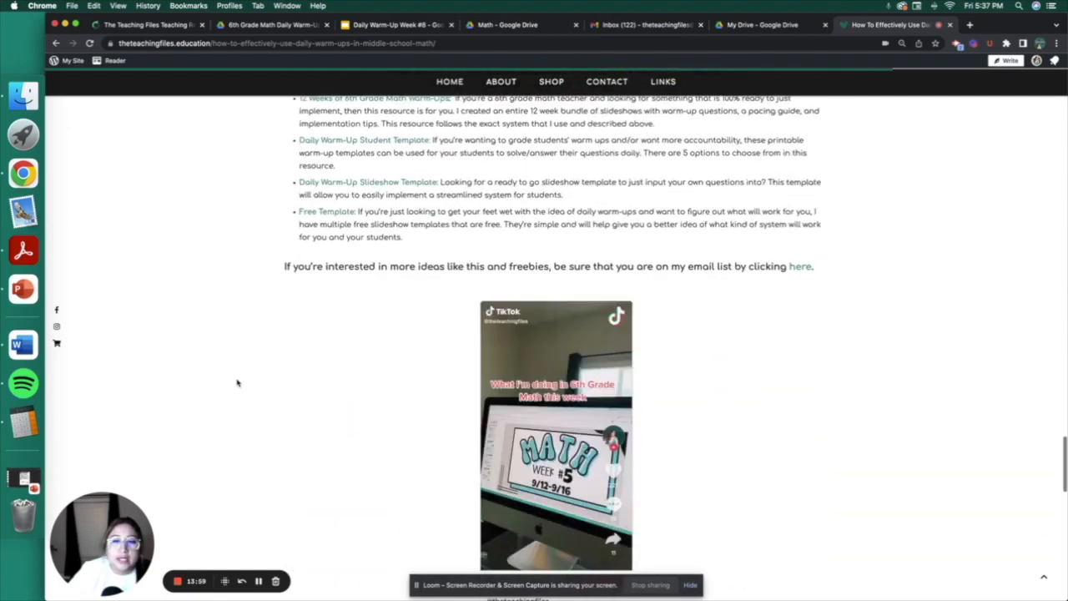
{"action": "scroll", "scroll_direction": "down", "scroll_amount": 3}
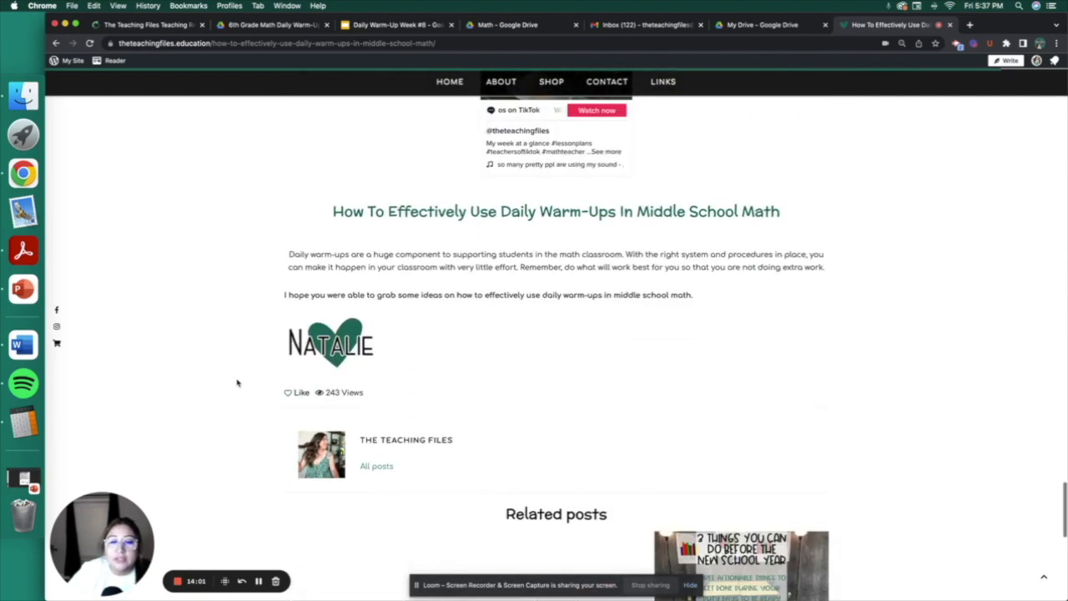